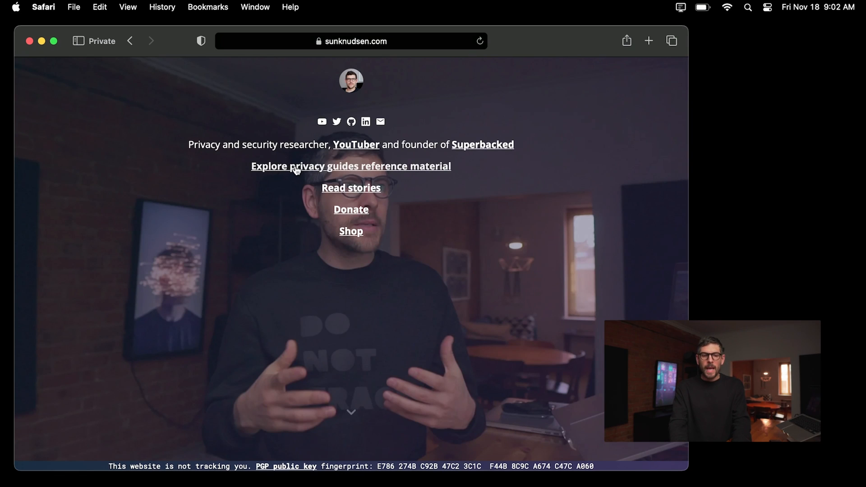
- On sunknudsen.com, open the 'How to configure Firefox for privacy and security' guide and scroll down
left_click(350, 165)
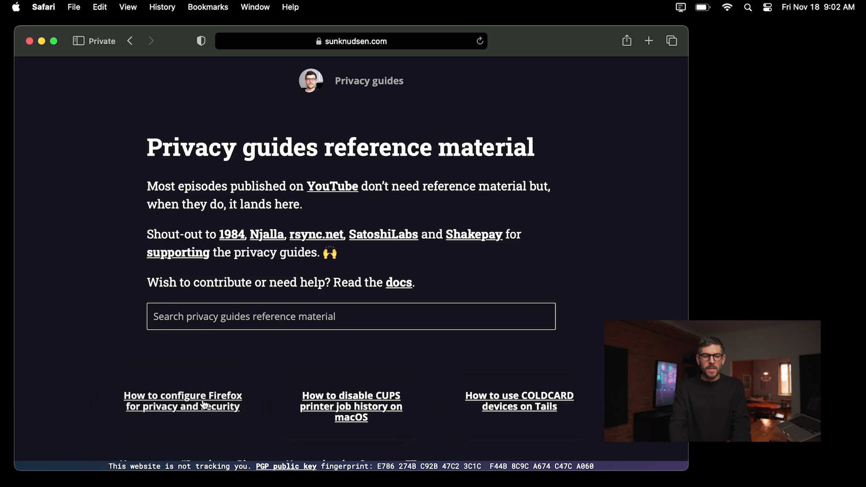
left_click(182, 401)
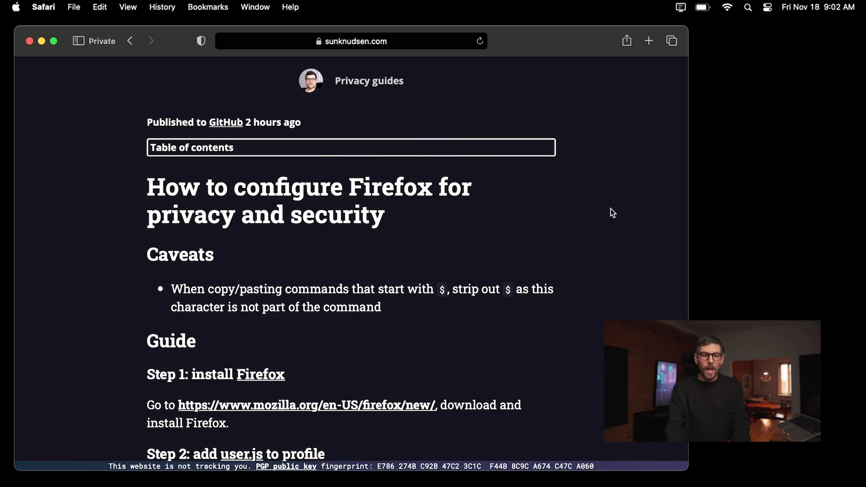
left_click(307, 405)
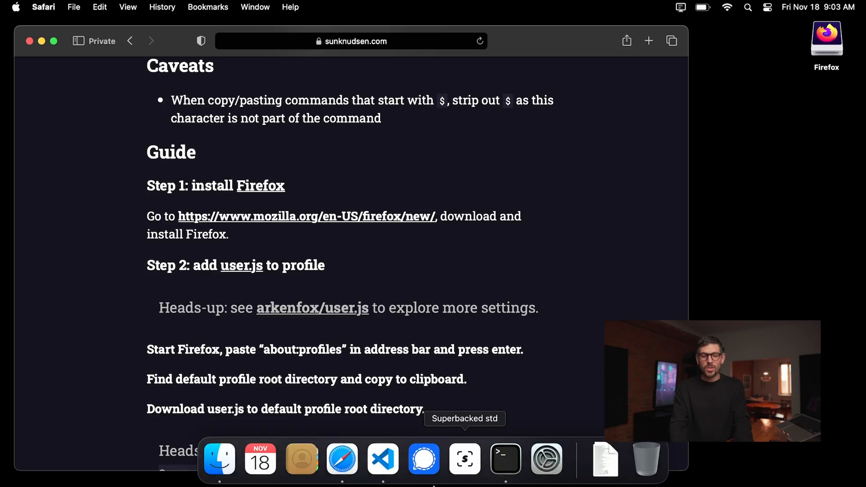
left_click(382, 459)
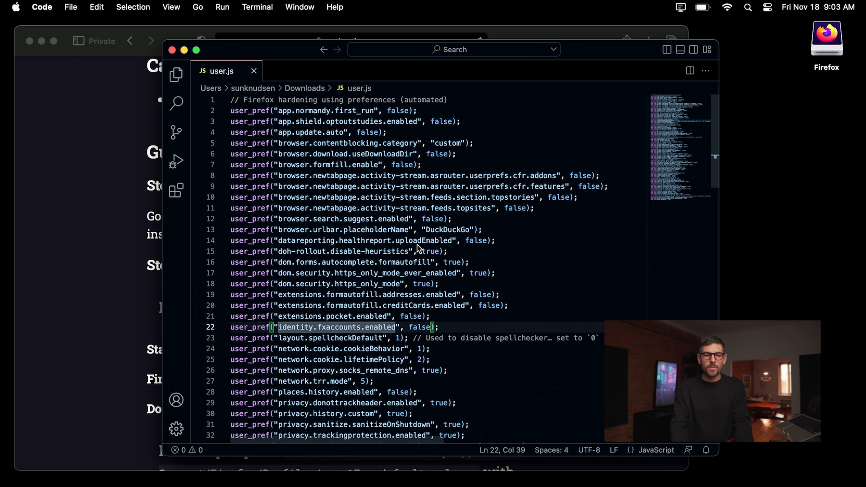
scroll("down", 3)
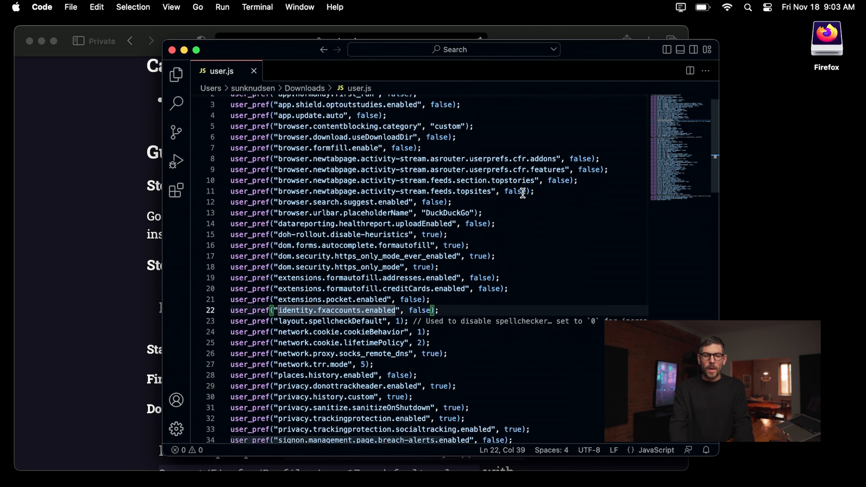
scroll("down", 3)
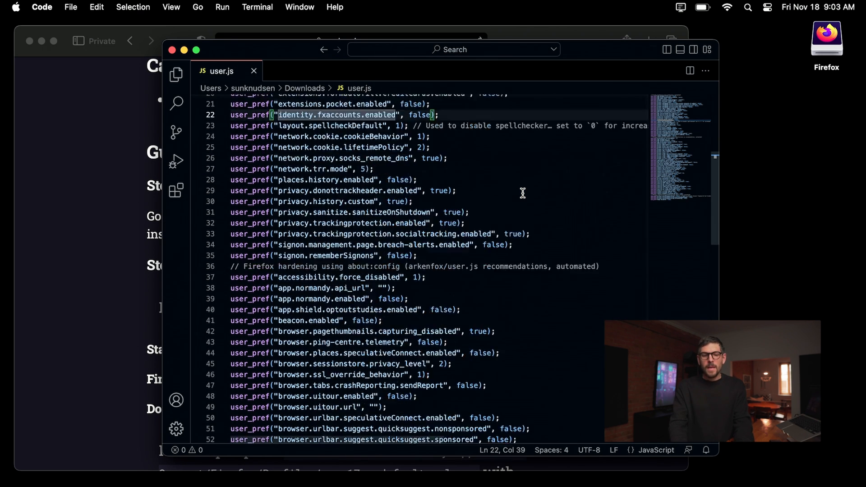
scroll("down", 3)
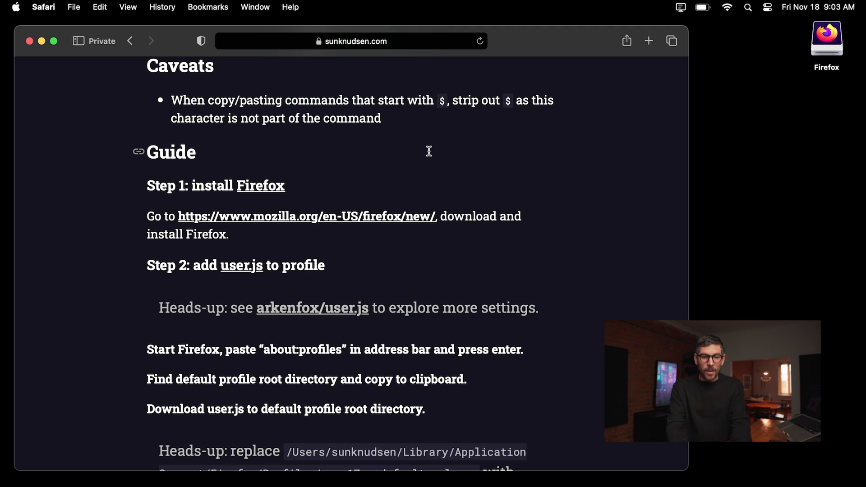
- Scroll the guide to Step 2 and select 'about:profiles' in its instructions
scroll("down", 3)
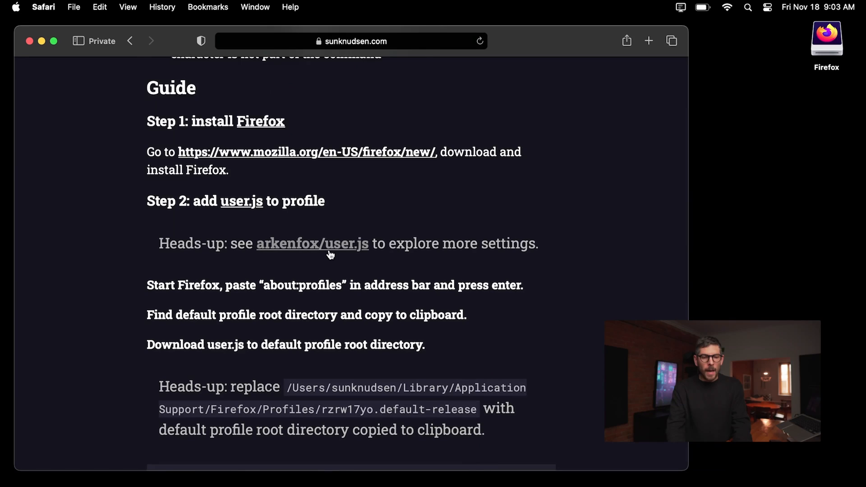
scroll("down", 3)
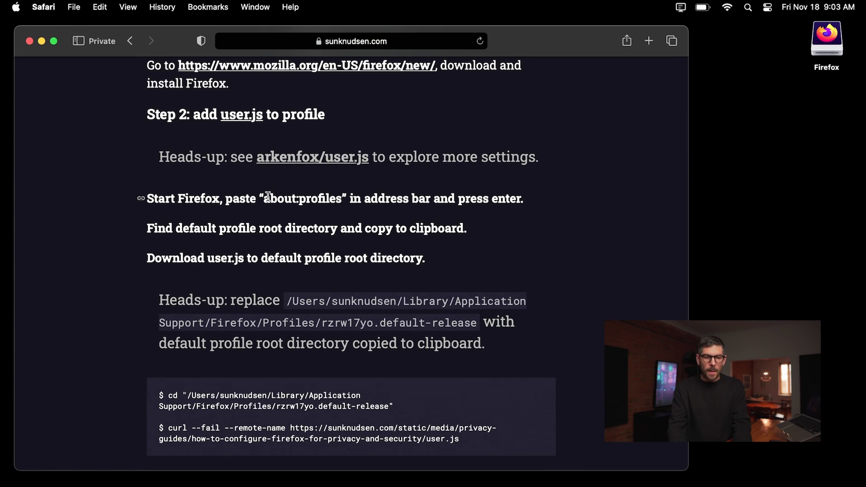
double_click(302, 199)
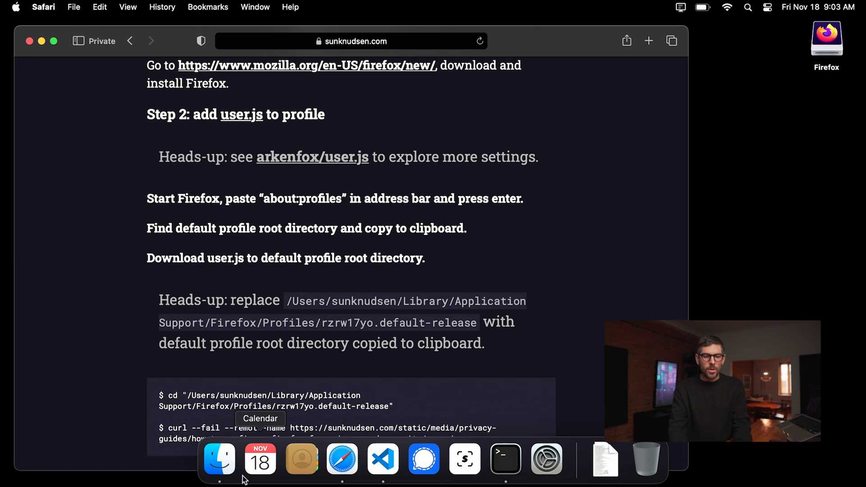
- Launch Firefox from Finder's Applications folder, approving the downloaded-from-internet warning
left_click(219, 458)
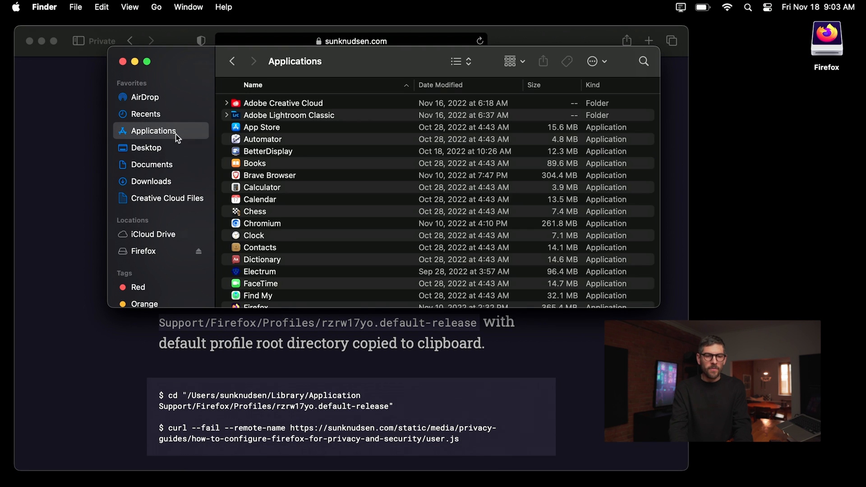
scroll("down", 3)
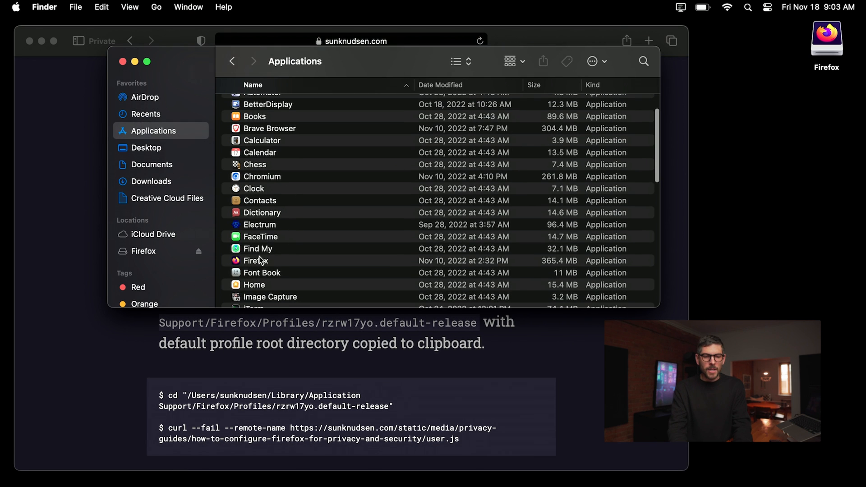
left_click(255, 260)
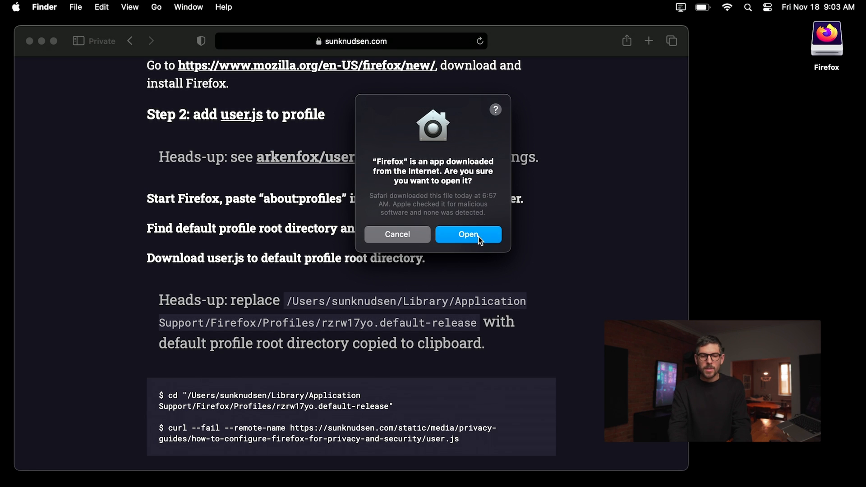
left_click(468, 234)
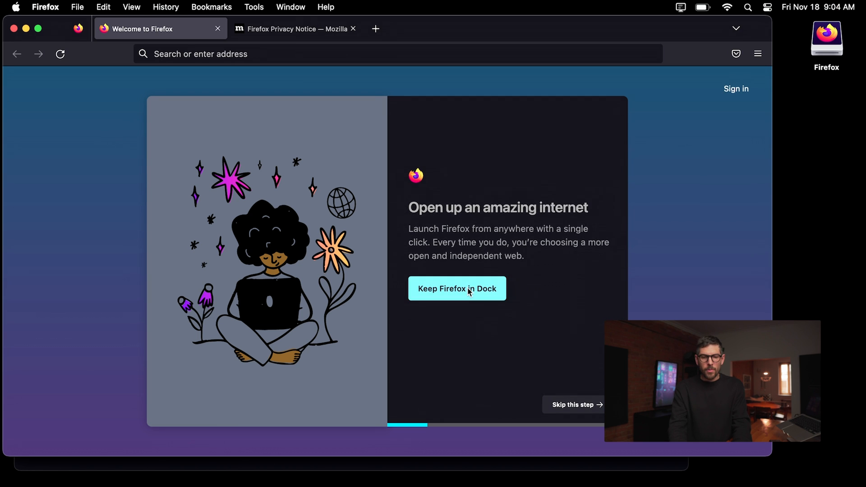
- Keep Firefox in the Dock, make it default browser, keep current colours, and start browsing
left_click(456, 288)
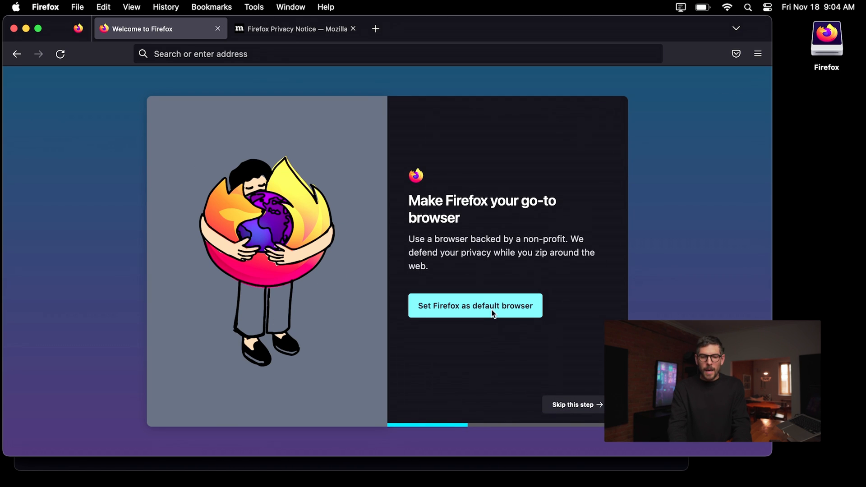
left_click(474, 305)
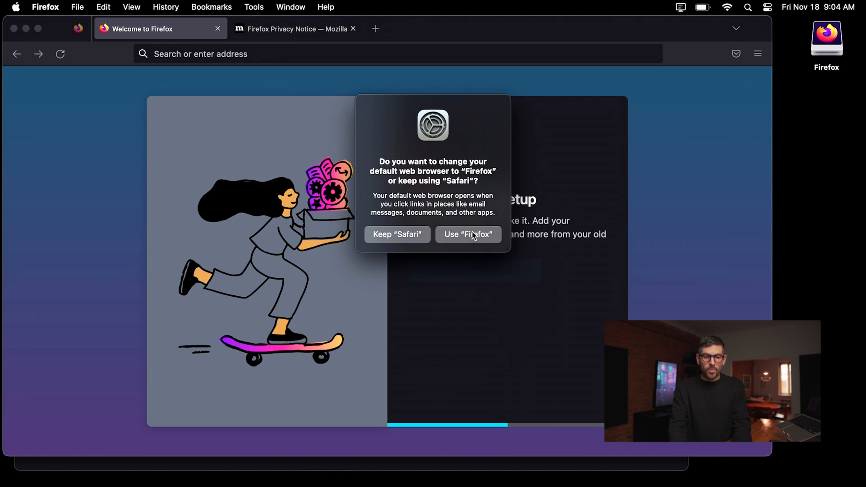
left_click(467, 234)
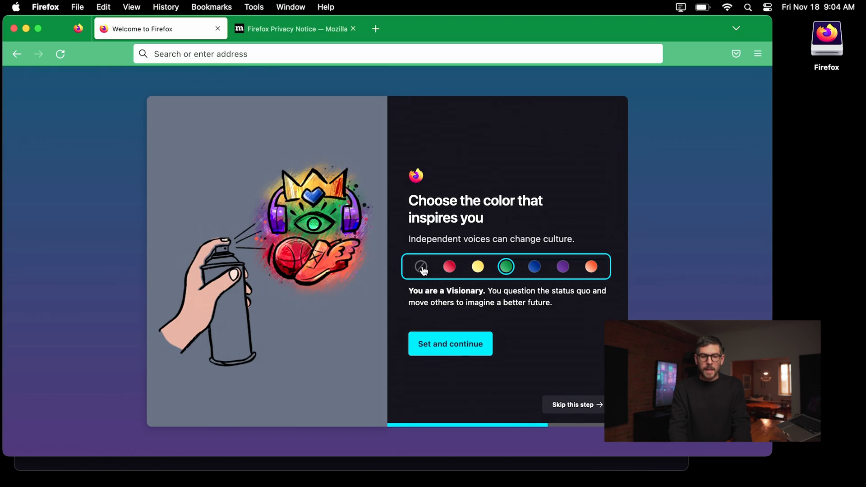
left_click(420, 266)
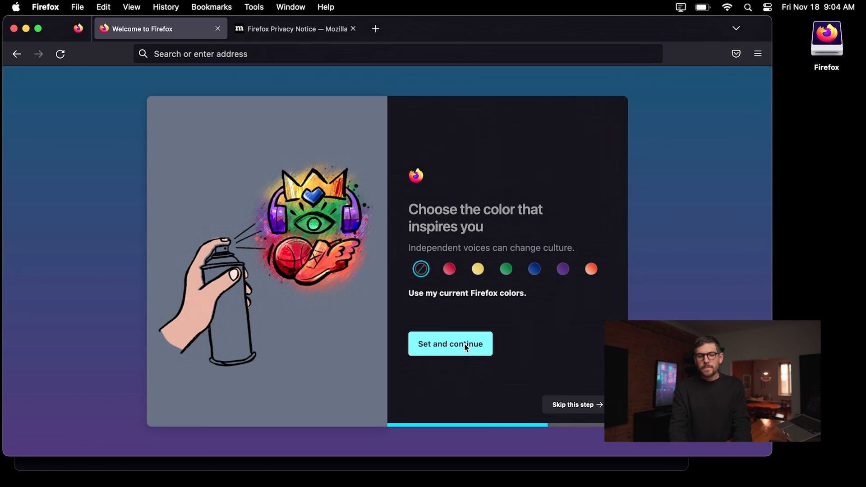
left_click(449, 343)
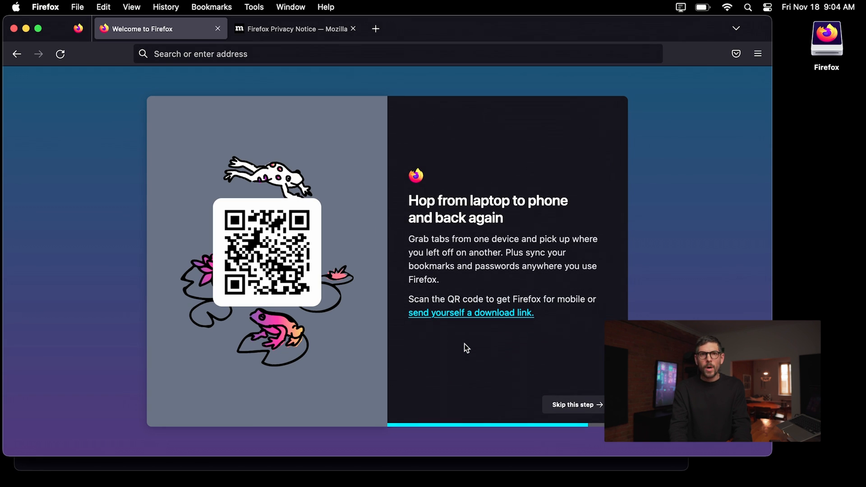
mouse_move(569, 404)
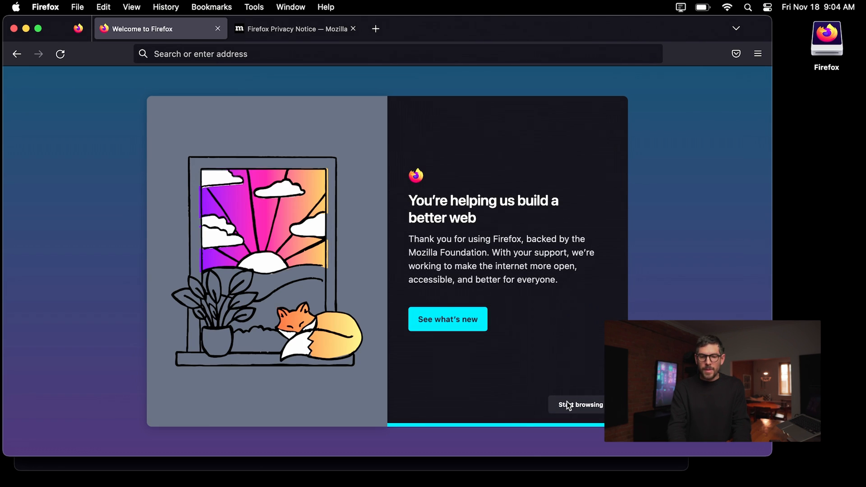
left_click(578, 405)
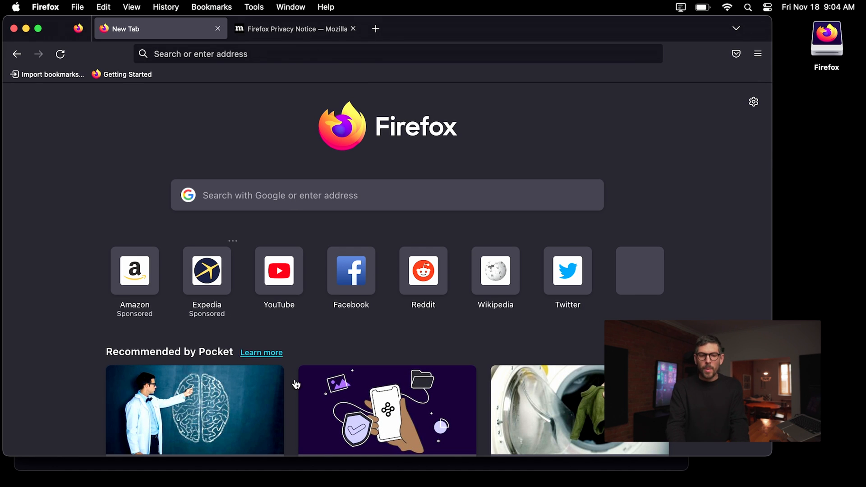
- Go to about:profiles and reveal the g15mf5z9.default-release profile folder in Finder
type("about:profiles")
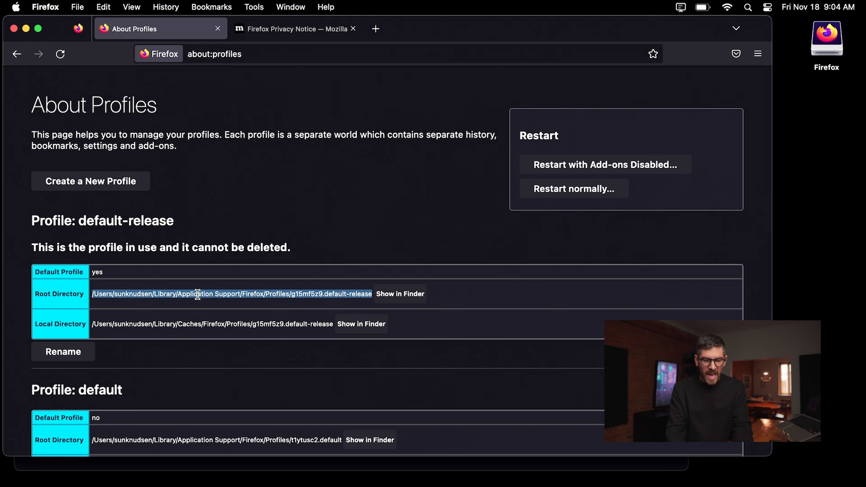
left_click(399, 293)
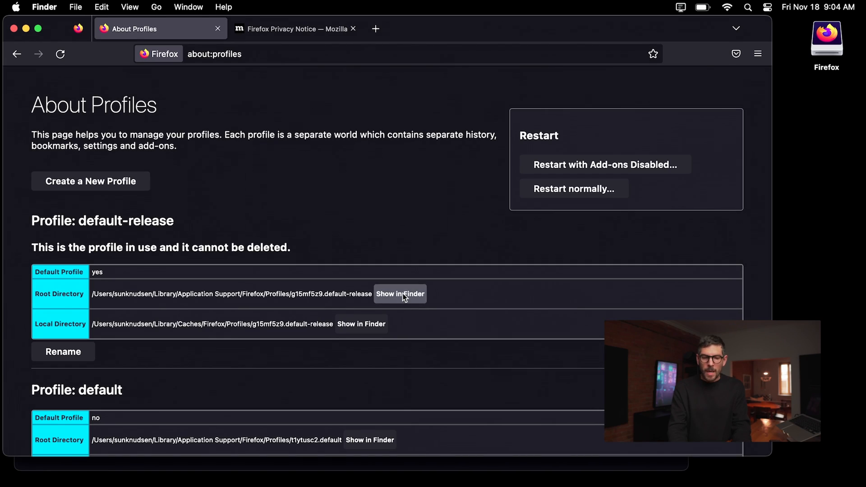
left_click(400, 293)
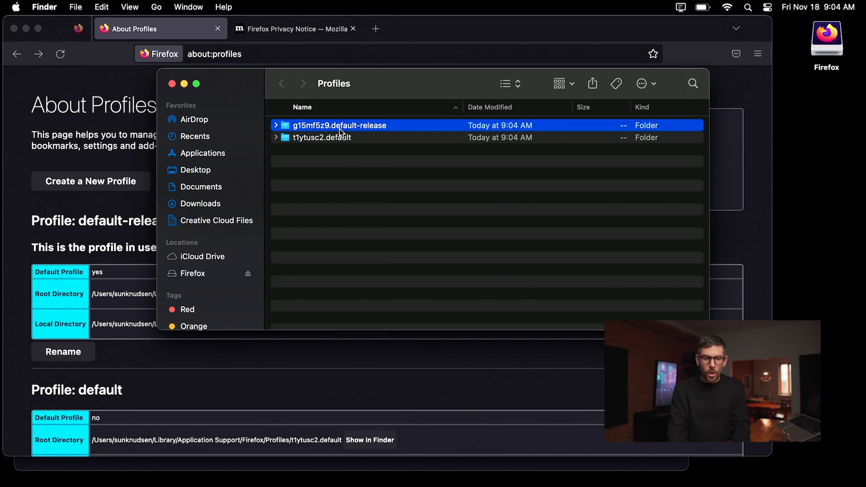
double_click(339, 125)
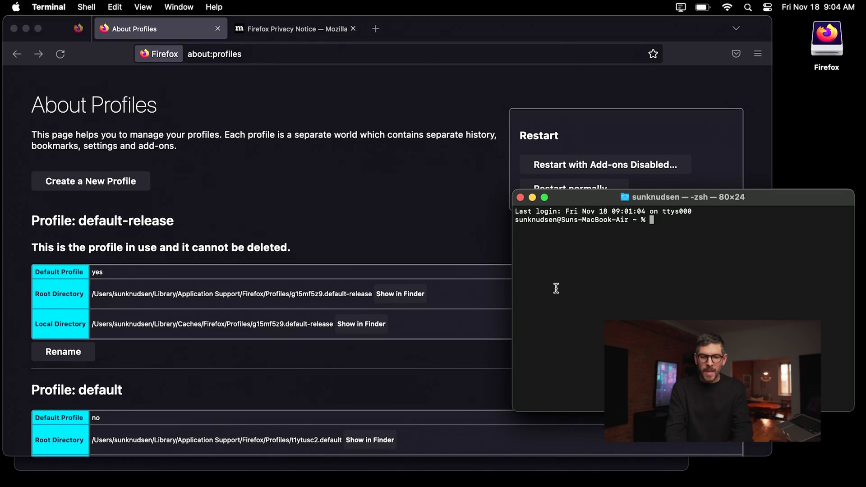
- cd into the default-release profile folder, run 'open .', and curl user.js into it
type("cd")
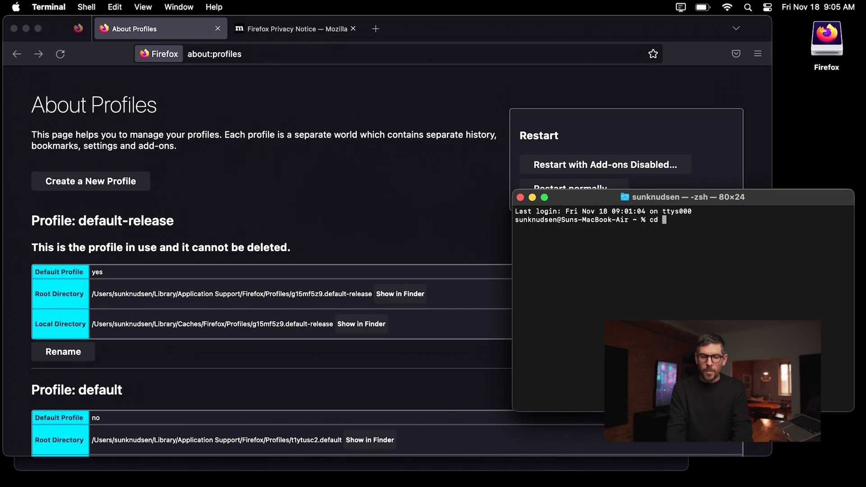
type("\"")
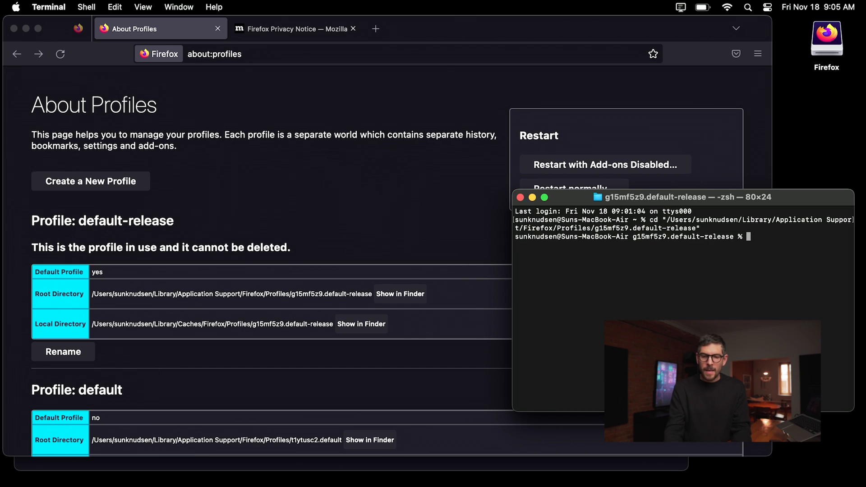
type("open .")
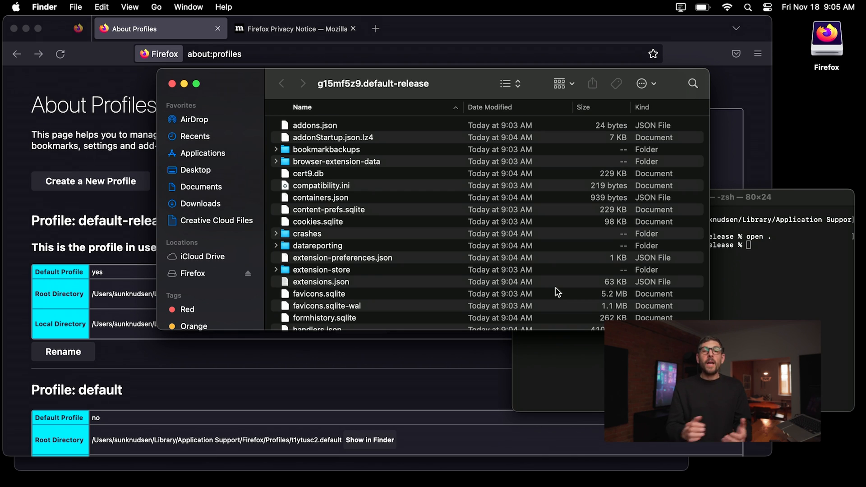
mouse_move(538, 233)
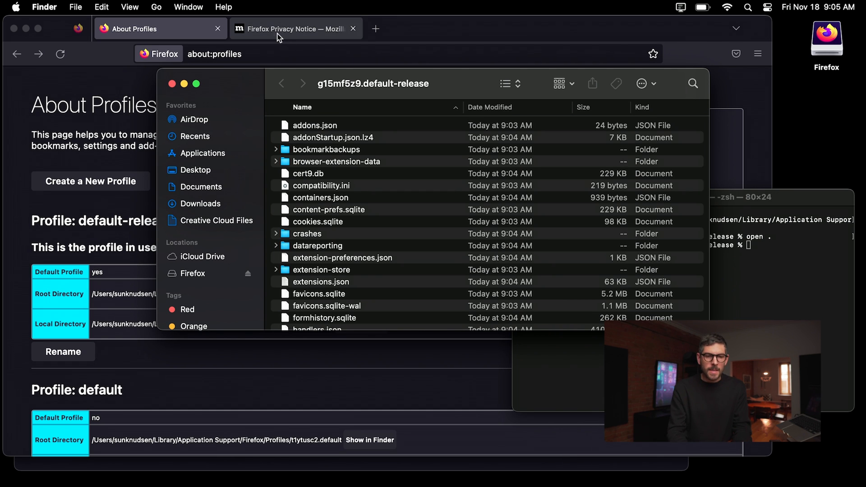
key("F3")
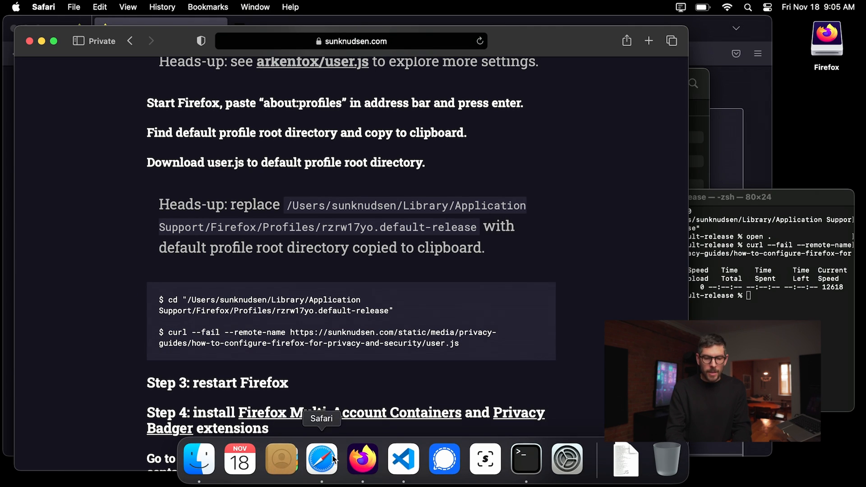
- Bring Firefox to the front from the Dock, leaving Safari
right_click(362, 459)
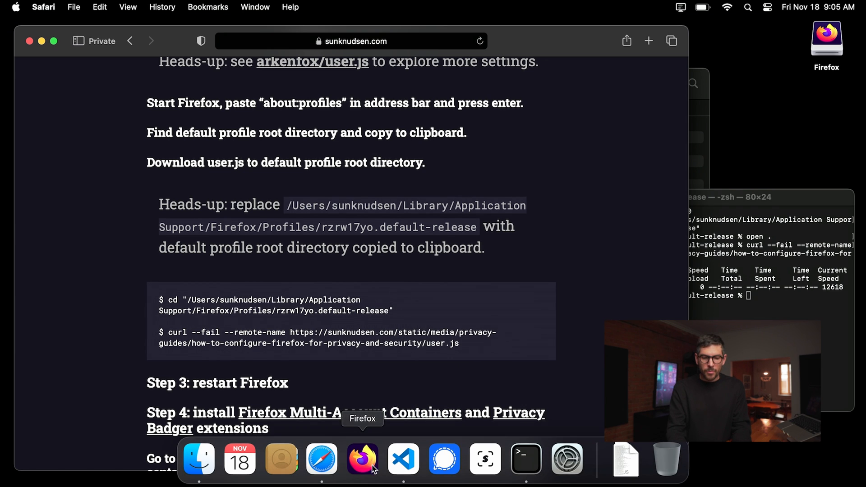
left_click(362, 458)
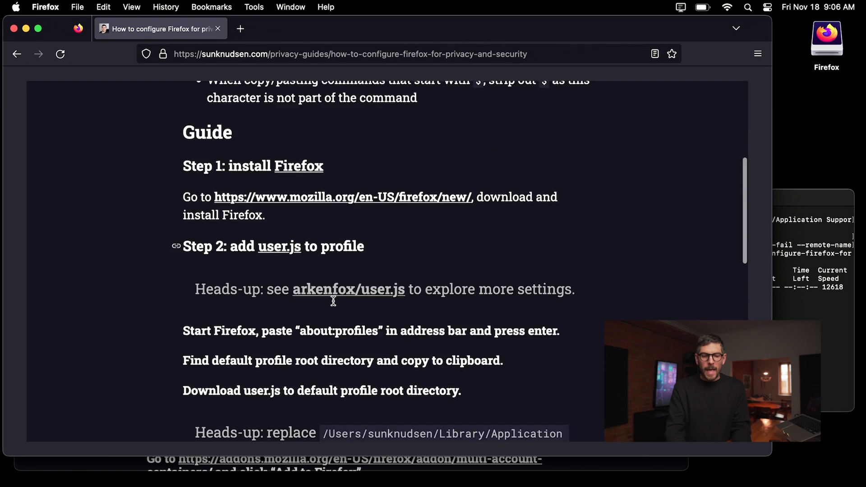
- Add the Multi-Account Containers extension to Firefox
scroll("down", 3)
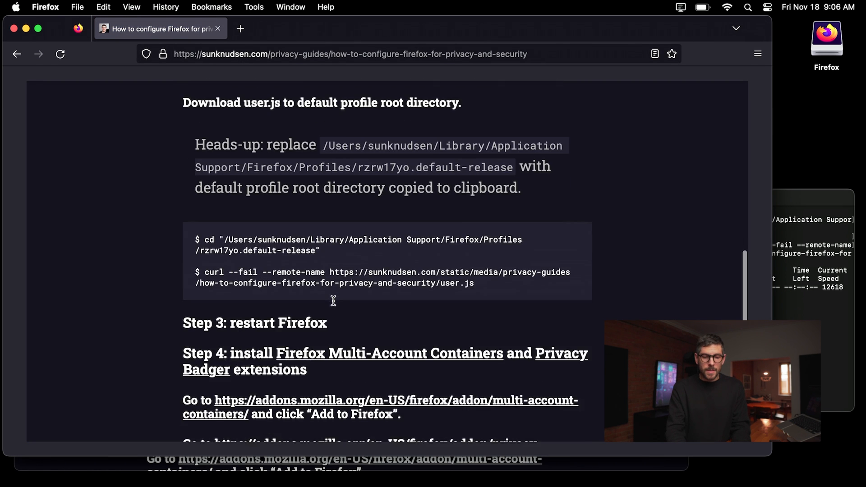
scroll("down", 3)
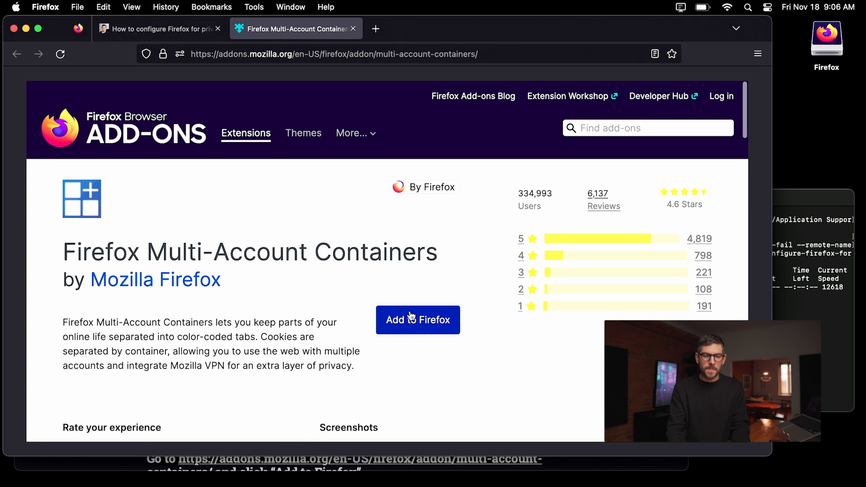
left_click(417, 319)
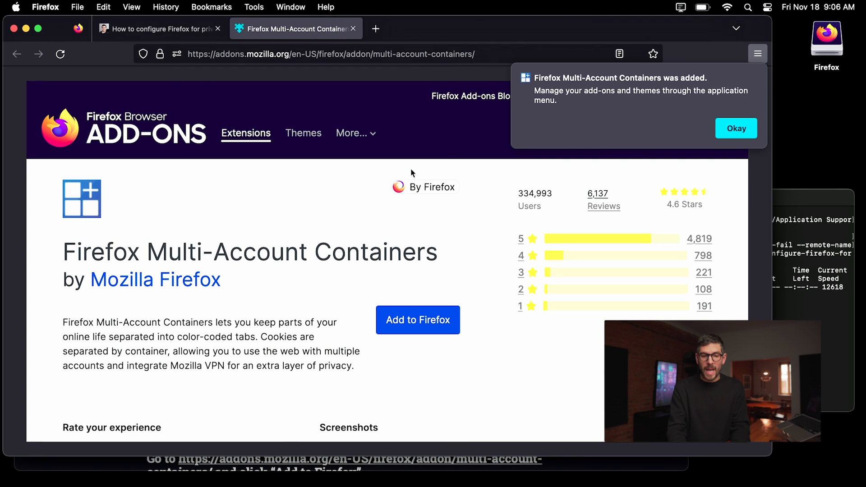
left_click(736, 128)
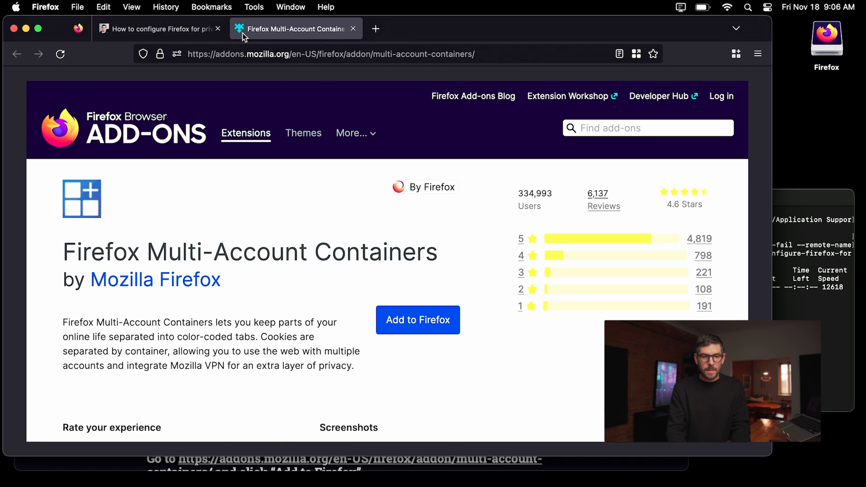
- Add Privacy Badger from the guide, allowing it to run in private windows
left_click(159, 28)
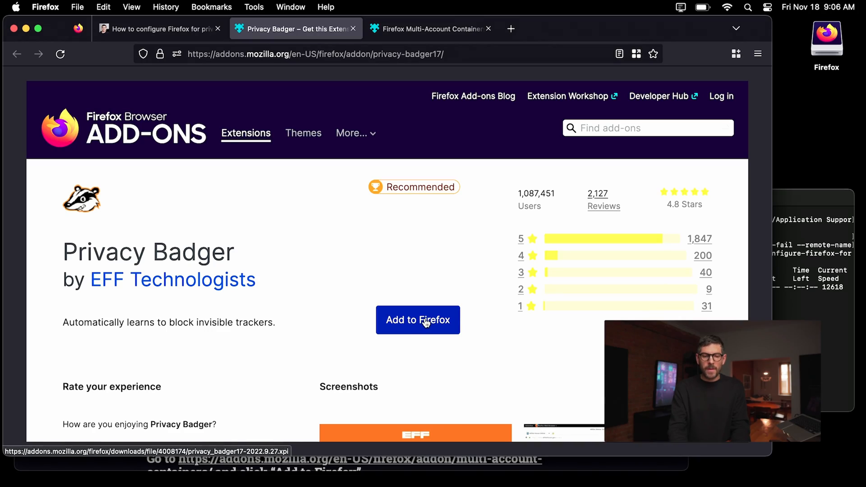
left_click(418, 320)
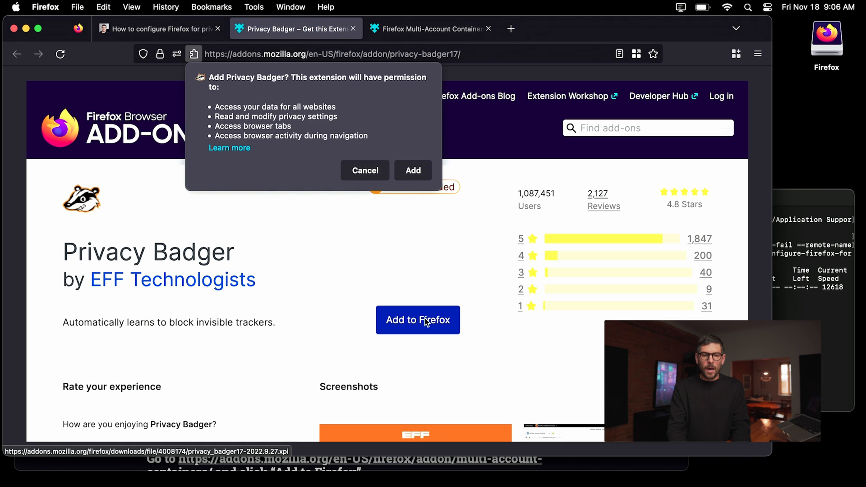
left_click(412, 170)
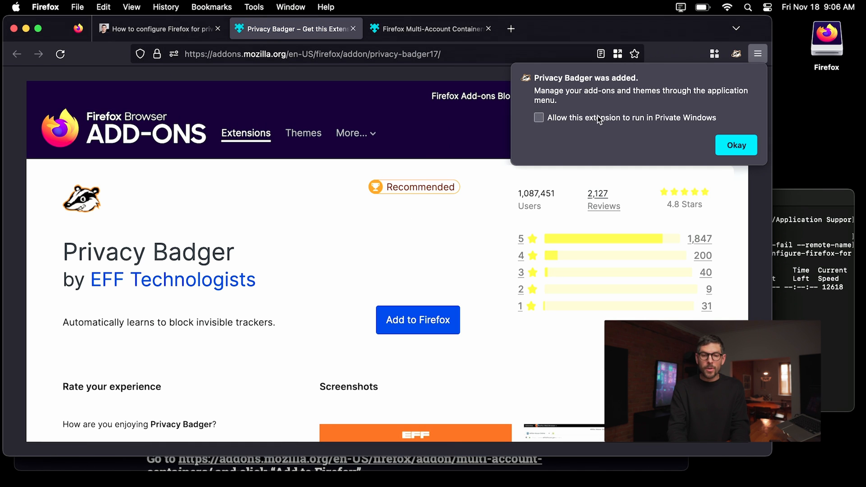
left_click(538, 117)
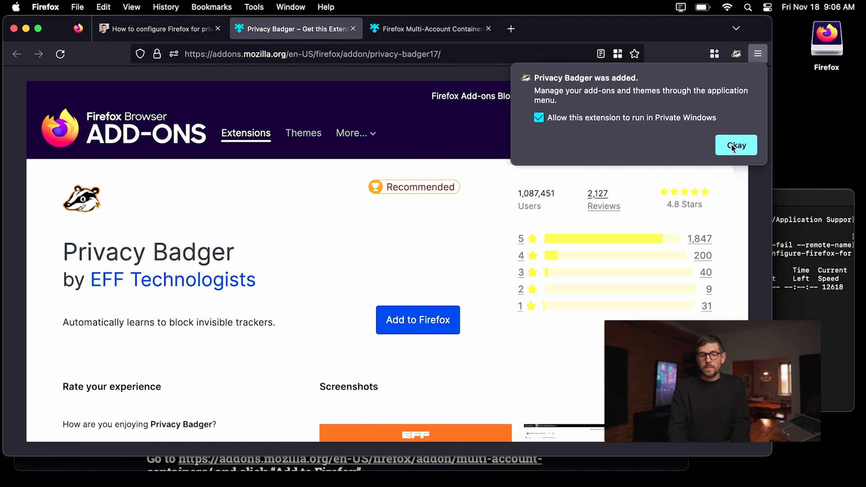
left_click(736, 145)
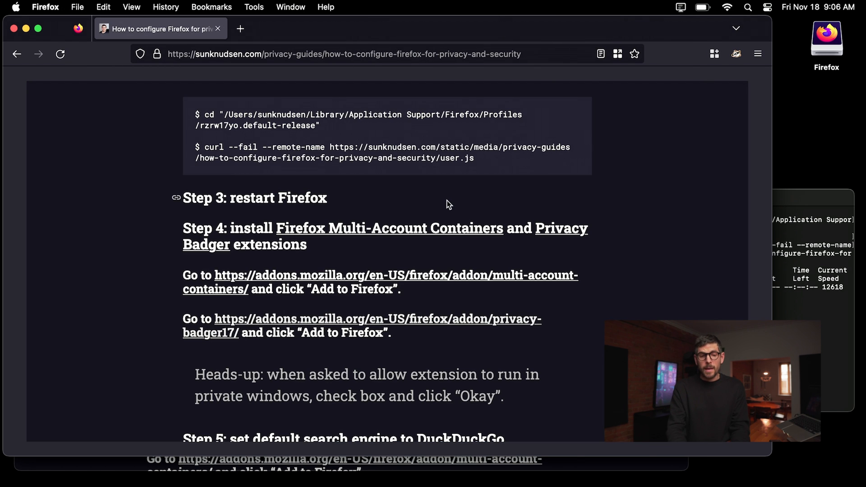
- In a new tab's Preferences > Search, choose DuckDuckGo as the default search engine
scroll("down", 3)
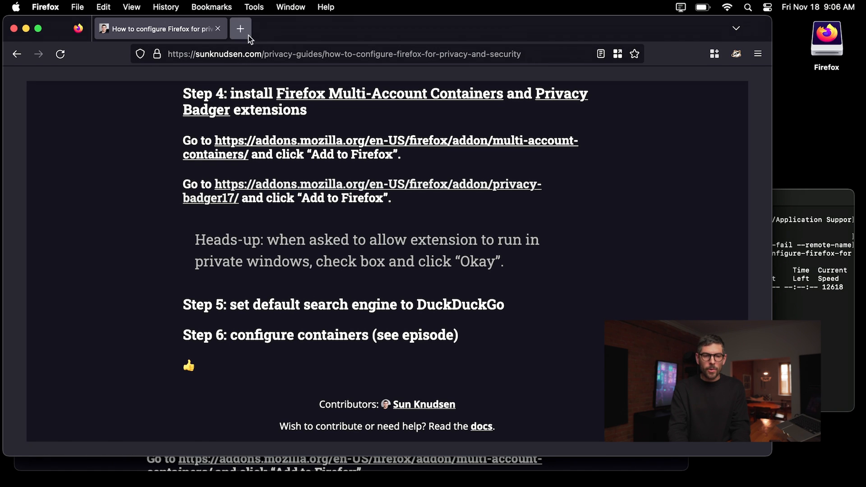
left_click(240, 28)
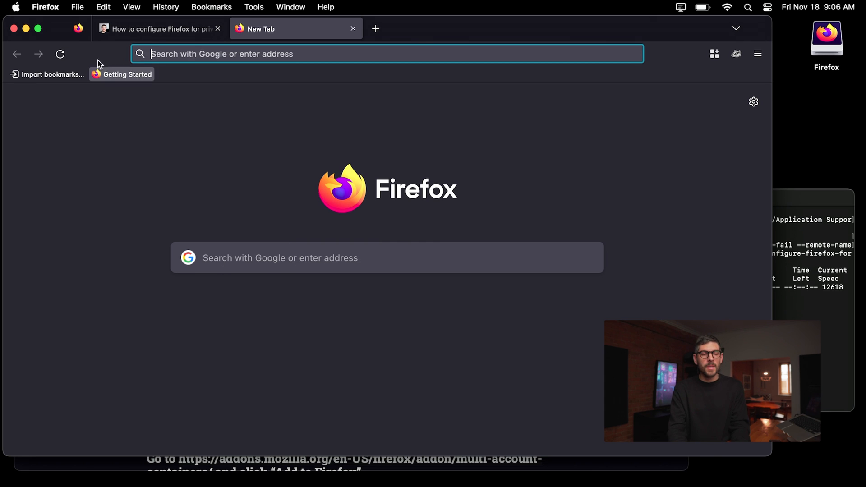
left_click(45, 7)
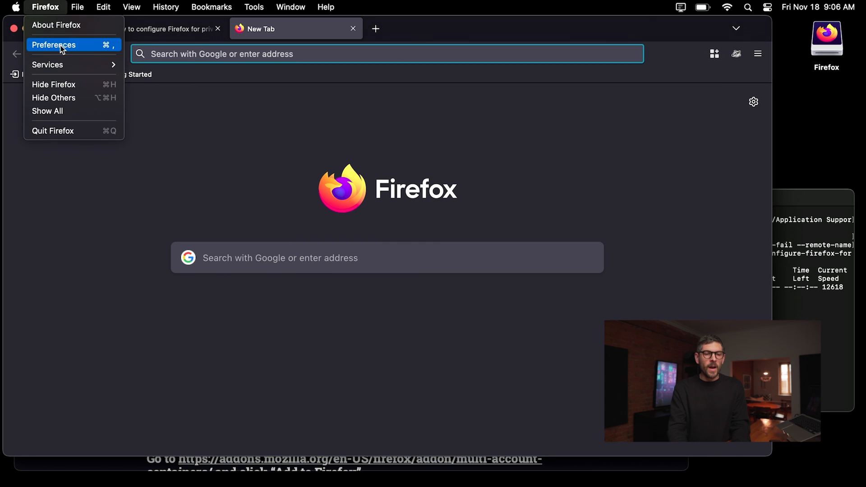
left_click(54, 44)
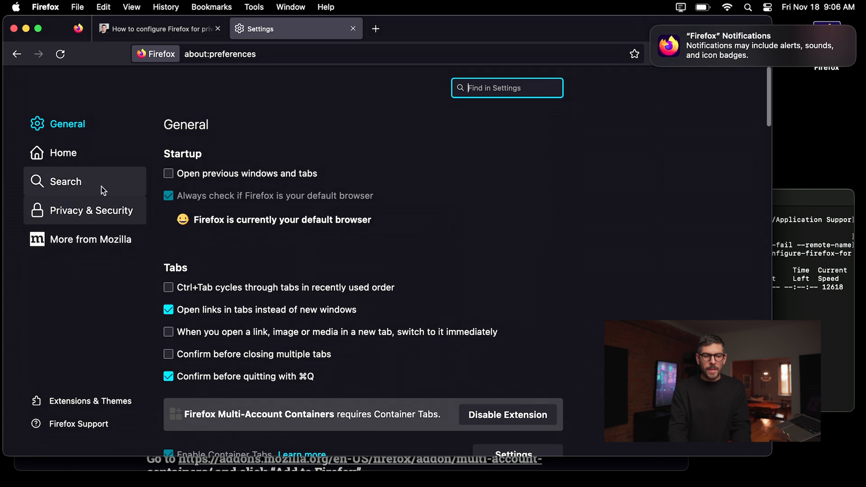
left_click(65, 181)
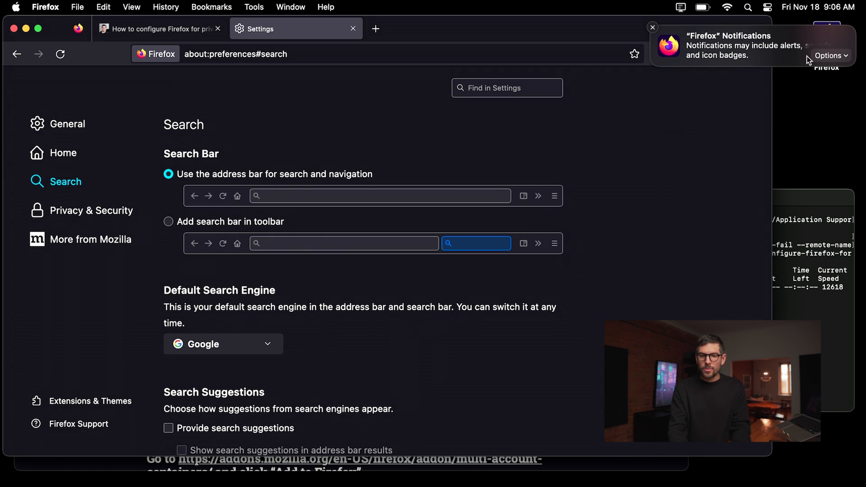
left_click(652, 27)
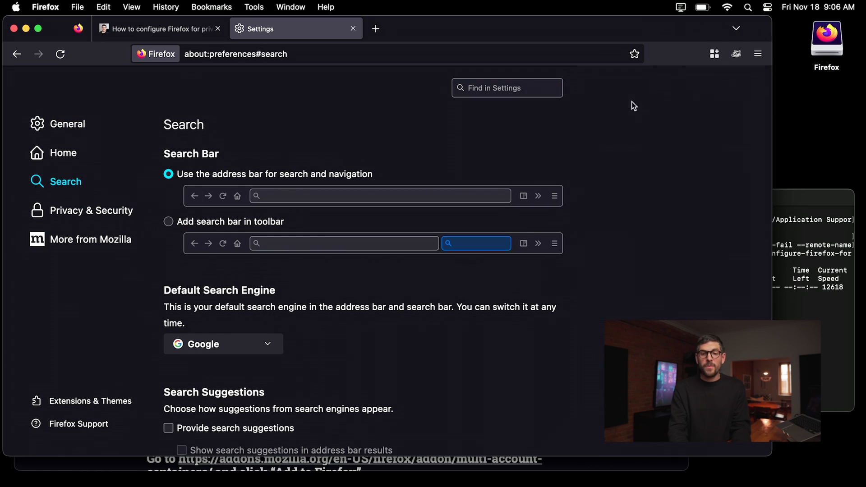
mouse_move(442, 179)
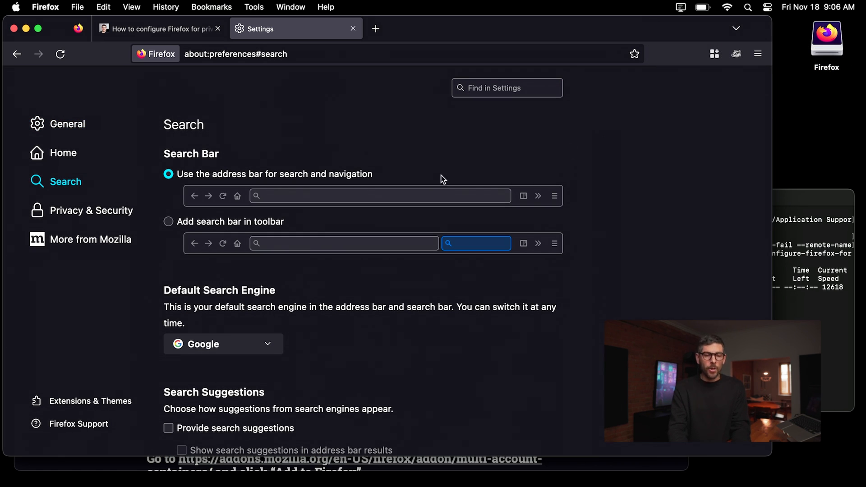
left_click(222, 344)
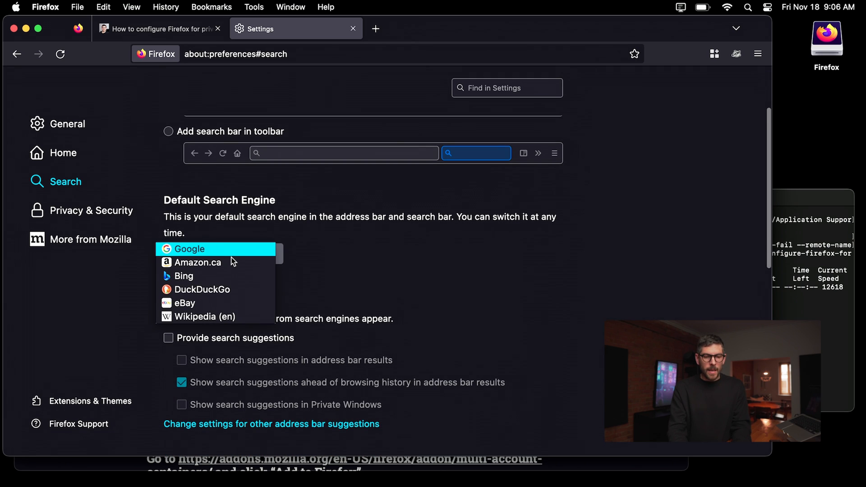
left_click(202, 290)
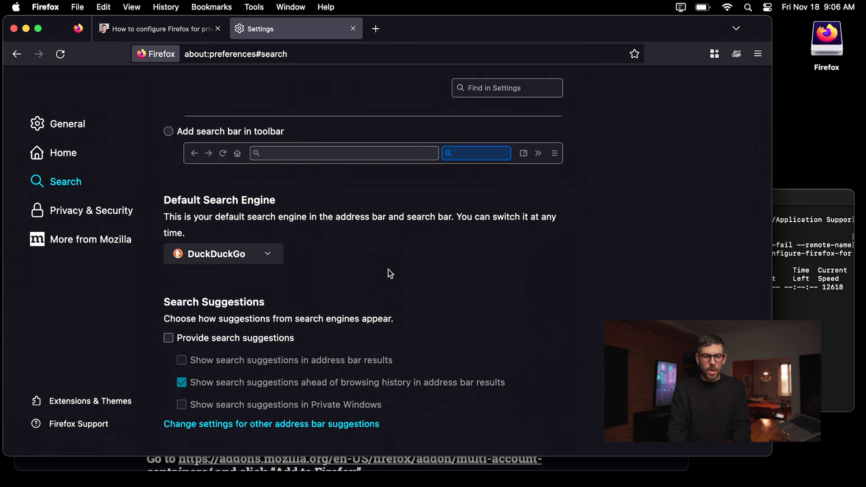
scroll("down", 3)
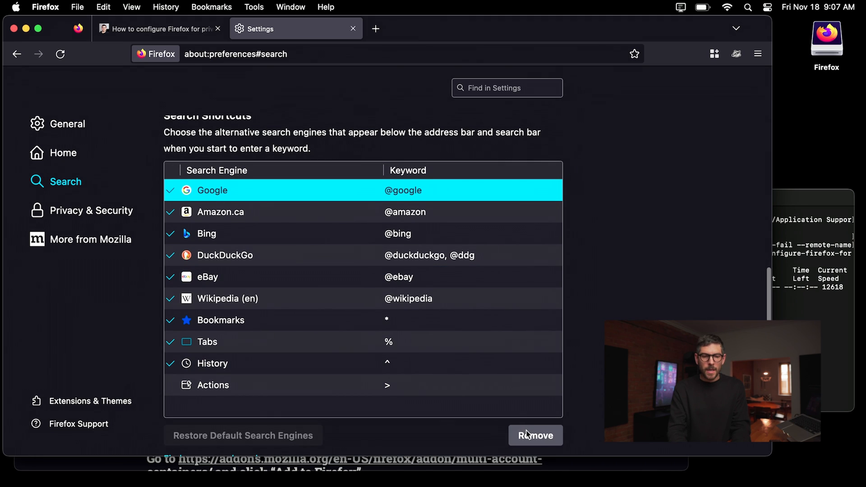
- Remove Google and Wikipedia (en) from the search shortcuts, then close the settings tab
left_click(534, 435)
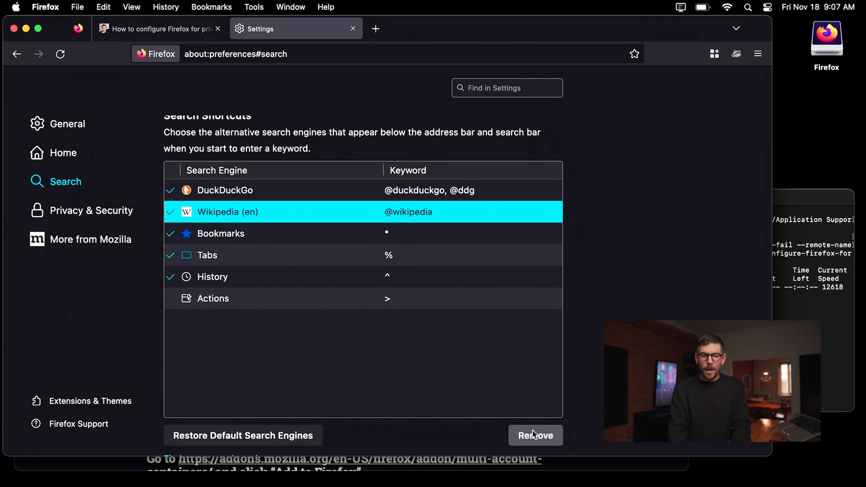
left_click(534, 435)
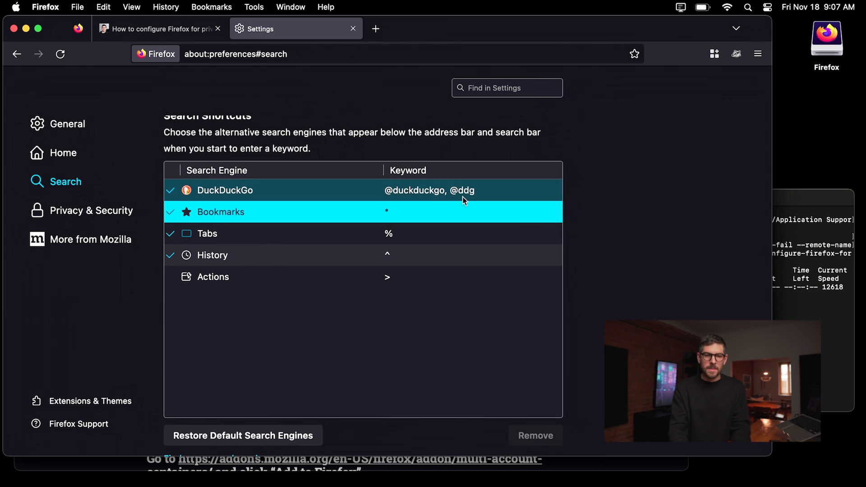
left_click(352, 28)
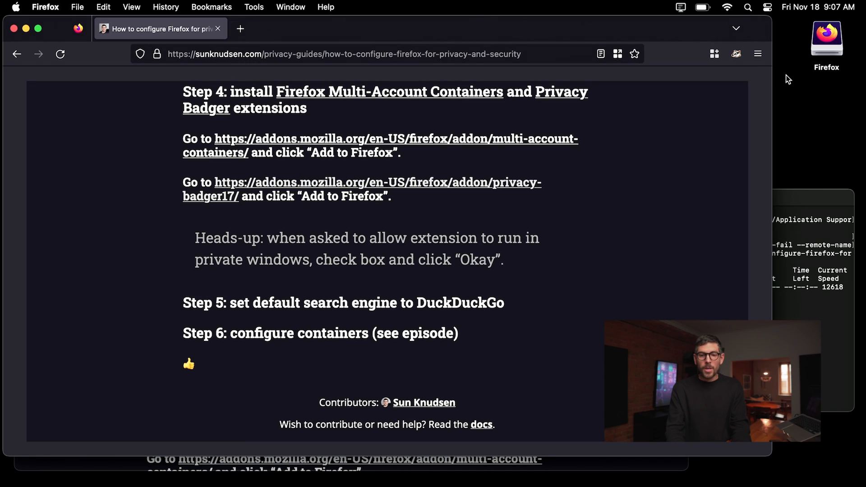
- Skip the Multi-Account Containers introduction, declining sync and VPN, and show Manage Containers
left_click(714, 54)
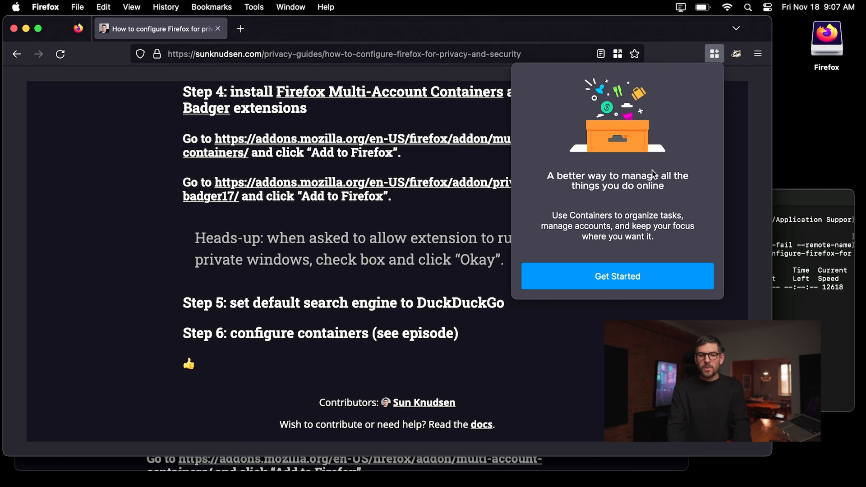
left_click(617, 276)
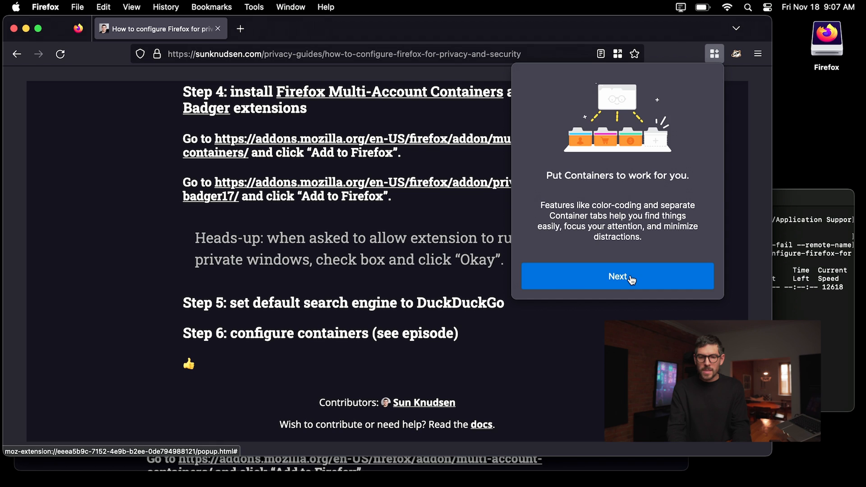
left_click(617, 276)
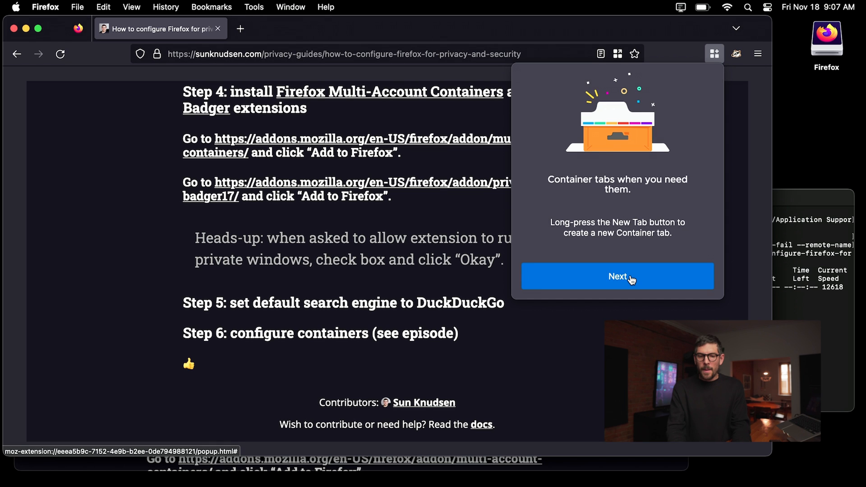
left_click(617, 276)
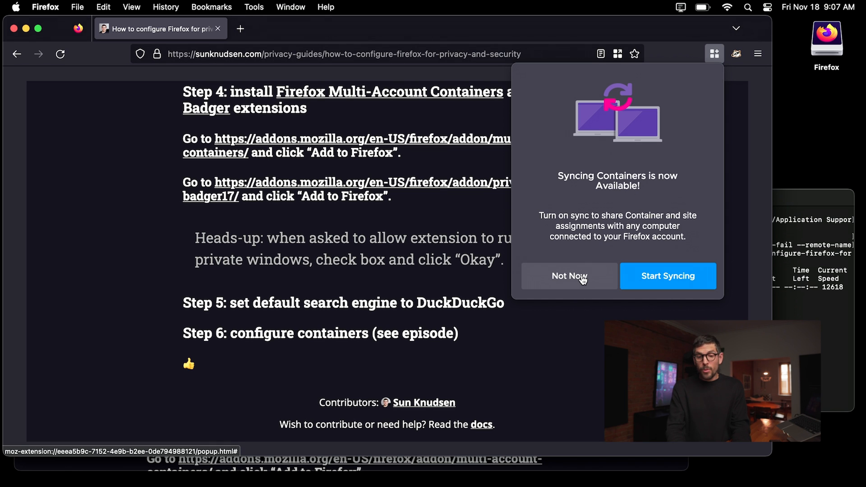
left_click(568, 276)
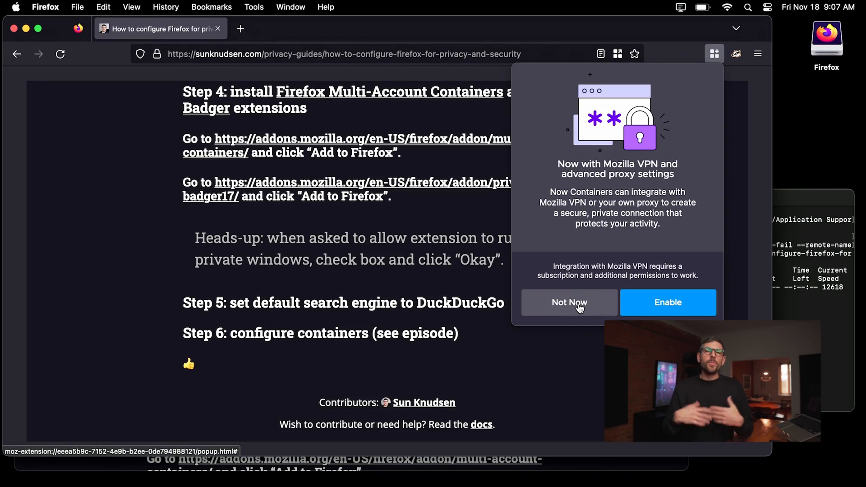
left_click(568, 303)
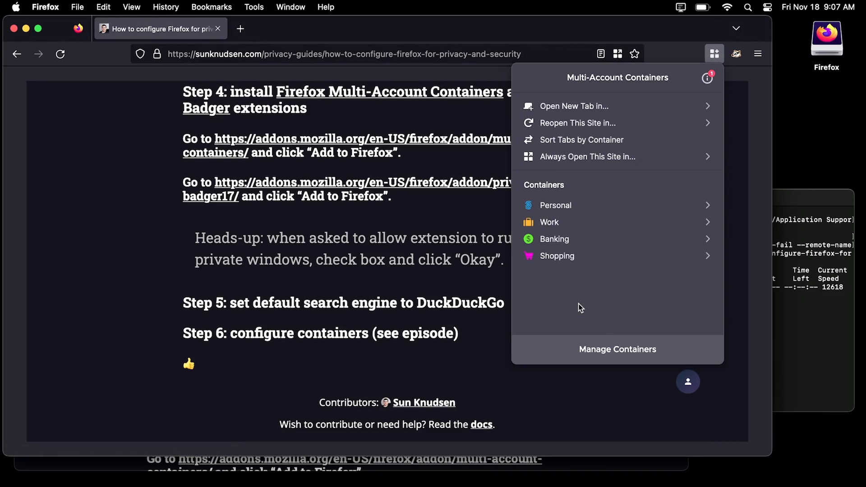
left_click(617, 349)
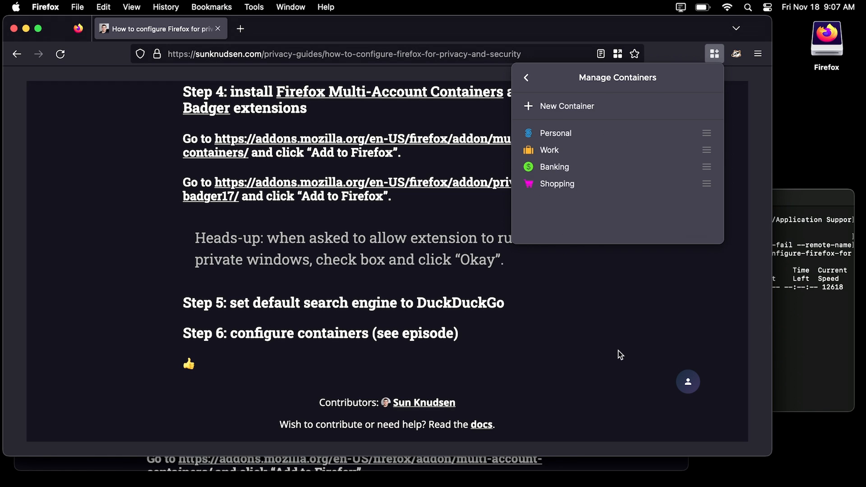
- Delete the default containers, including Personal and Shopping
left_click(556, 133)
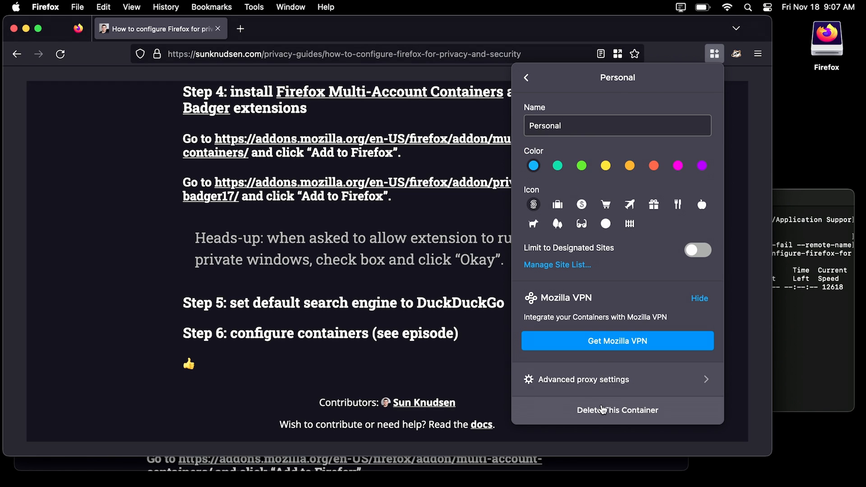
left_click(526, 77)
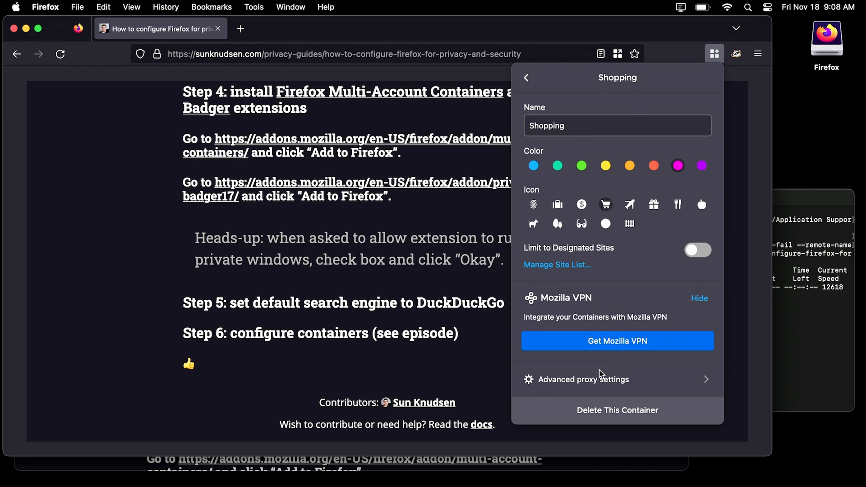
left_click(526, 77)
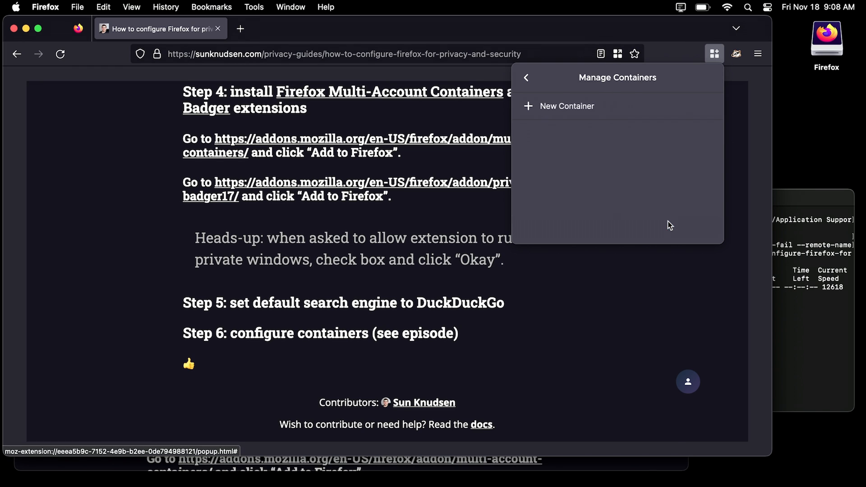
- Create a new container named 'Google' and give it a colour
left_click(566, 106)
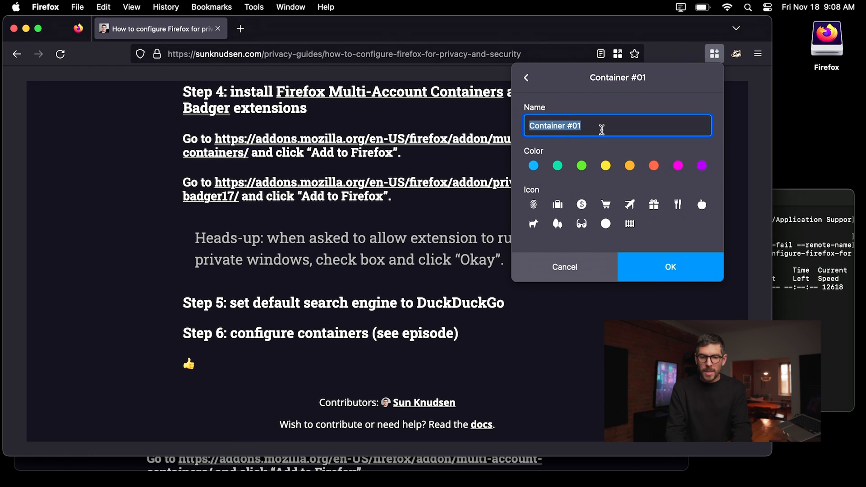
type("Google")
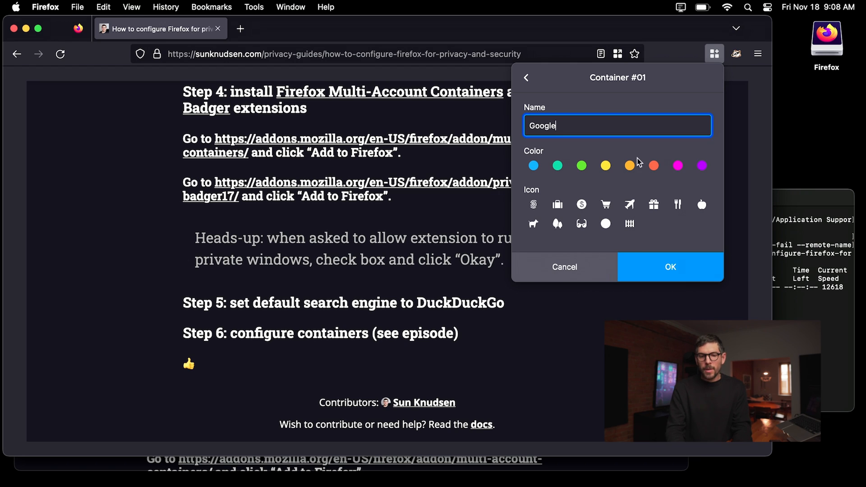
left_click(669, 266)
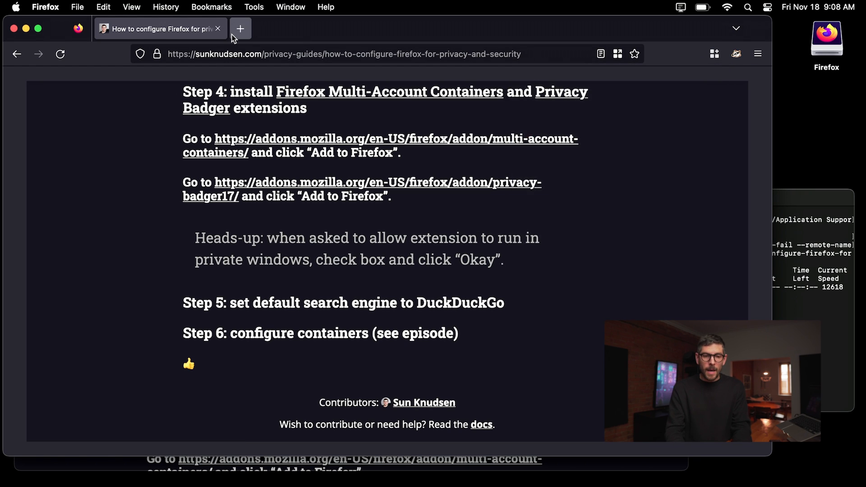
- Set google.ca to always open in the Google container, remembered, and load it there
left_click(241, 28)
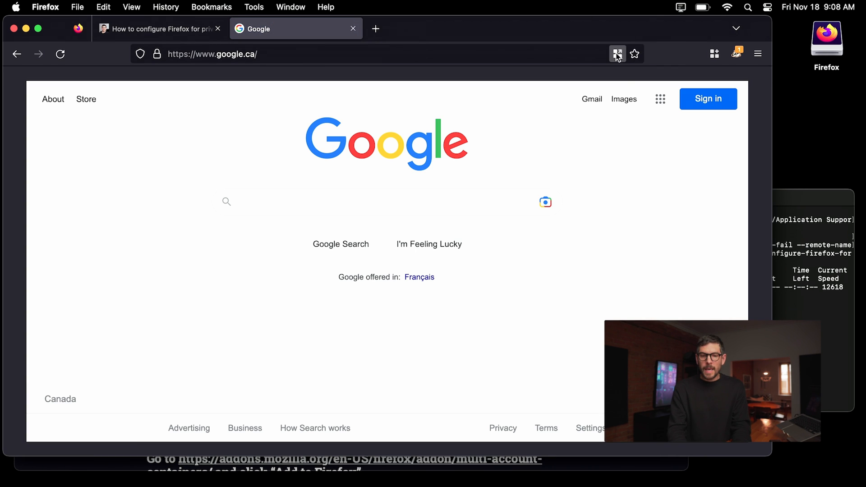
left_click(617, 53)
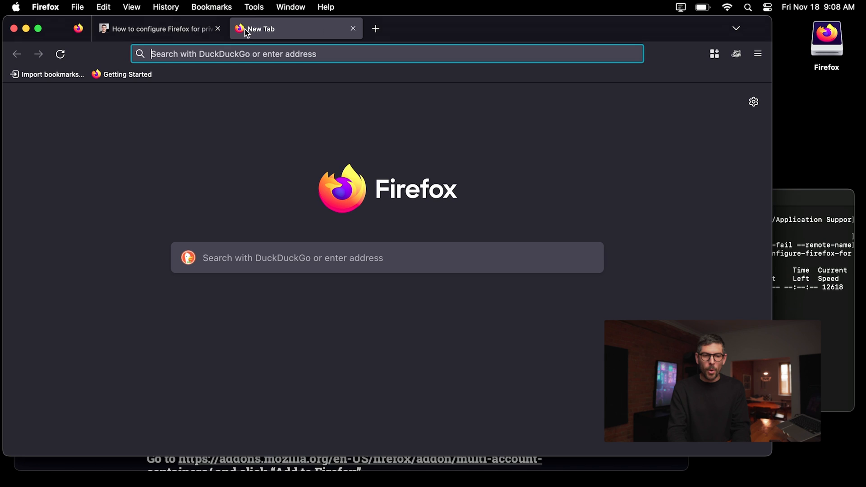
type("google.ca")
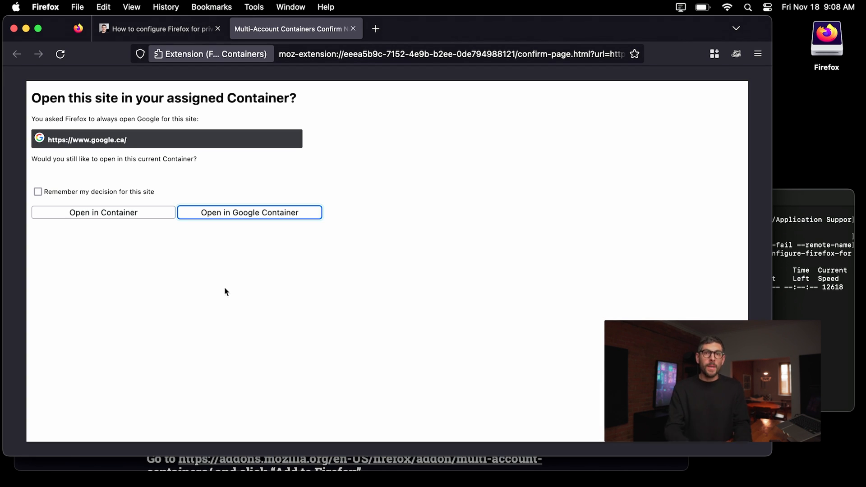
left_click(38, 191)
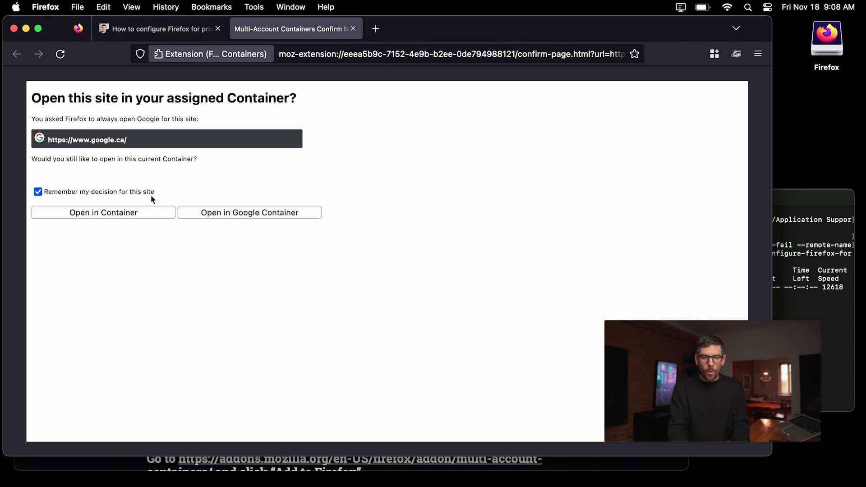
left_click(249, 212)
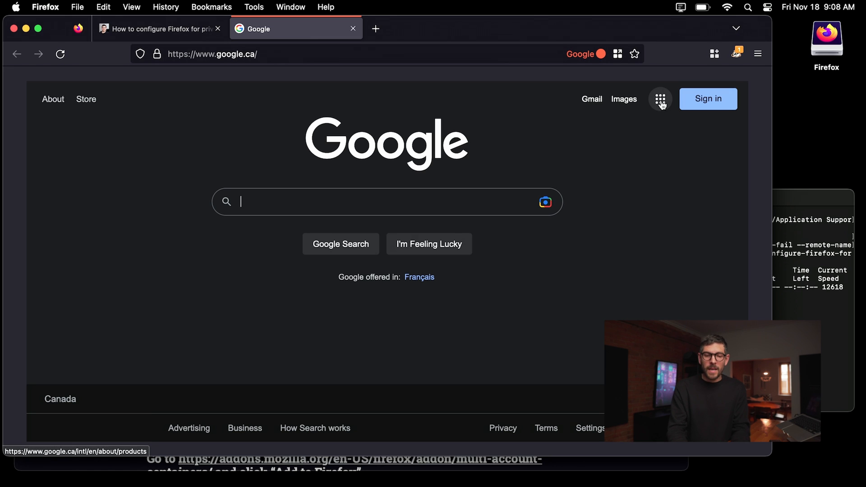
- Search Google for 'test' and open the Speedtest by Ookla result
type("test")
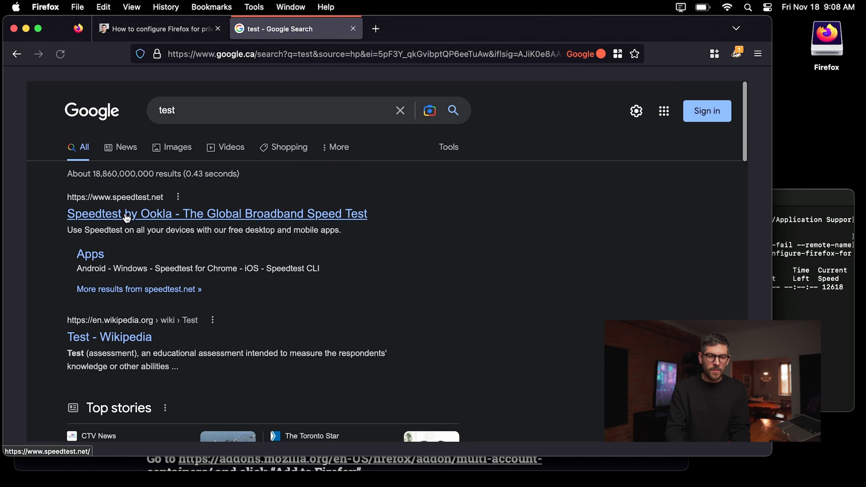
left_click(216, 214)
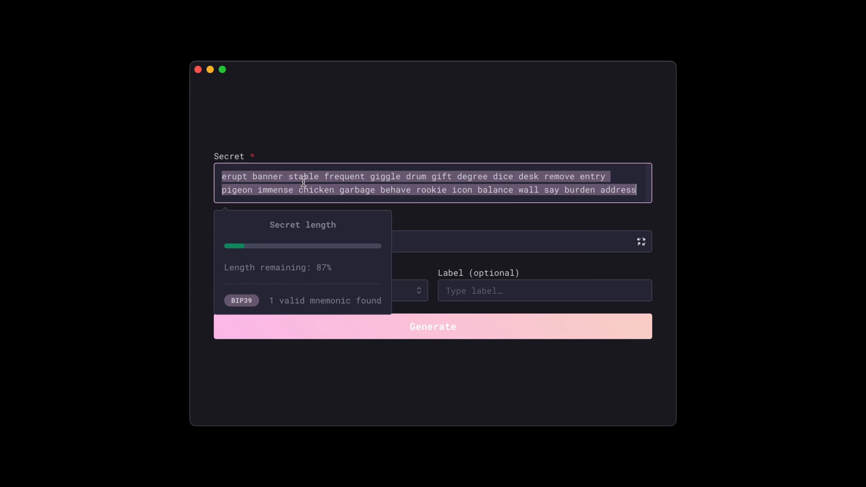
- Open Superbacked's Backup type dropdown to list the backup choices
left_click(320, 290)
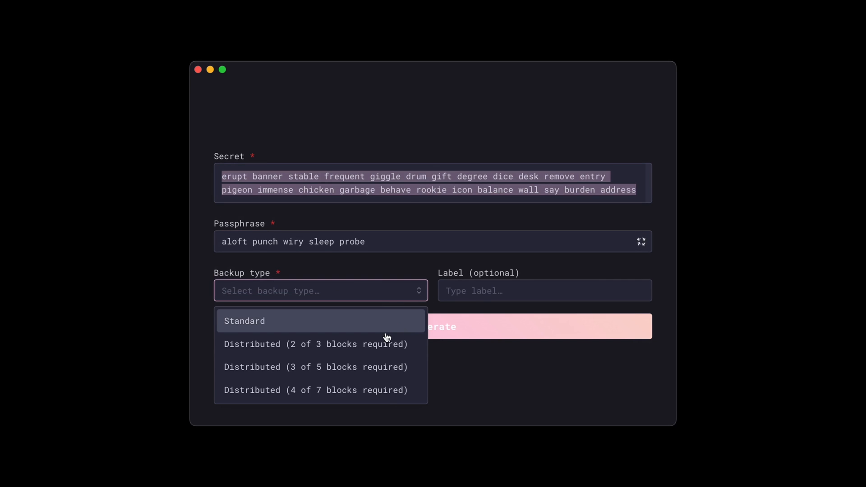